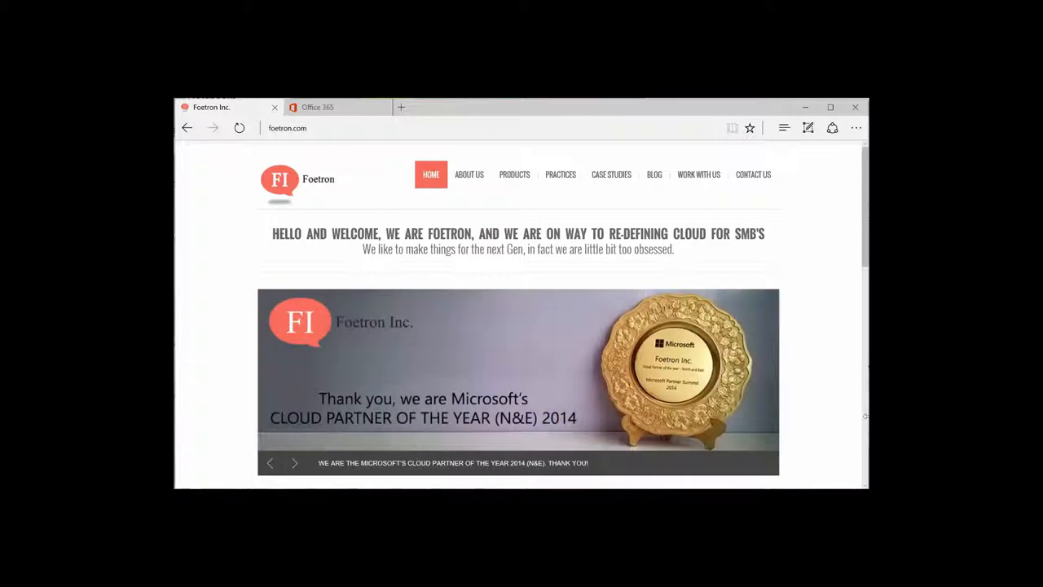
Step: Switch from the Foetron Inc. tab to the Office 365 portal tab
left_click(294, 463)
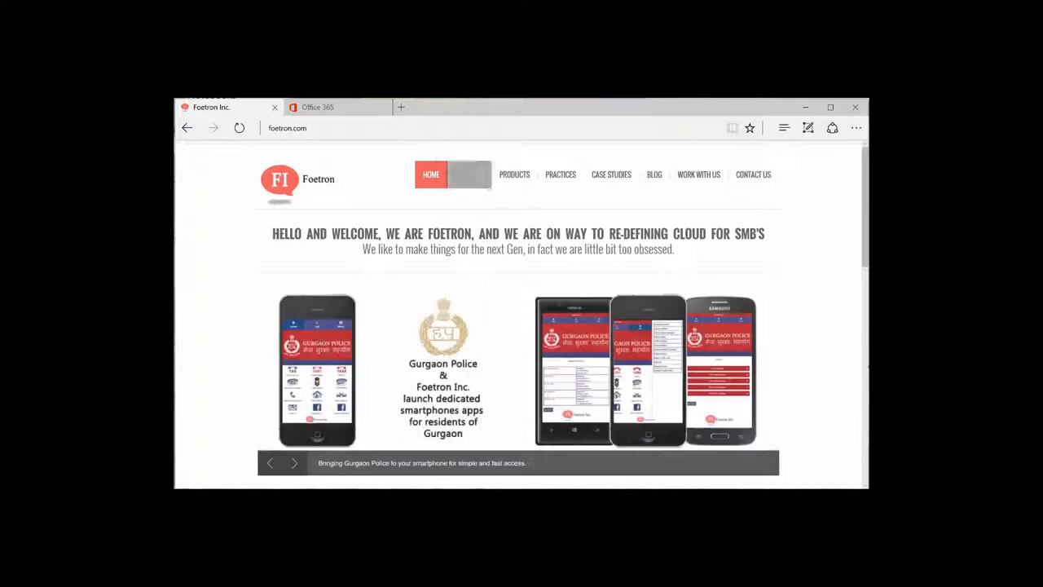
left_click(318, 108)
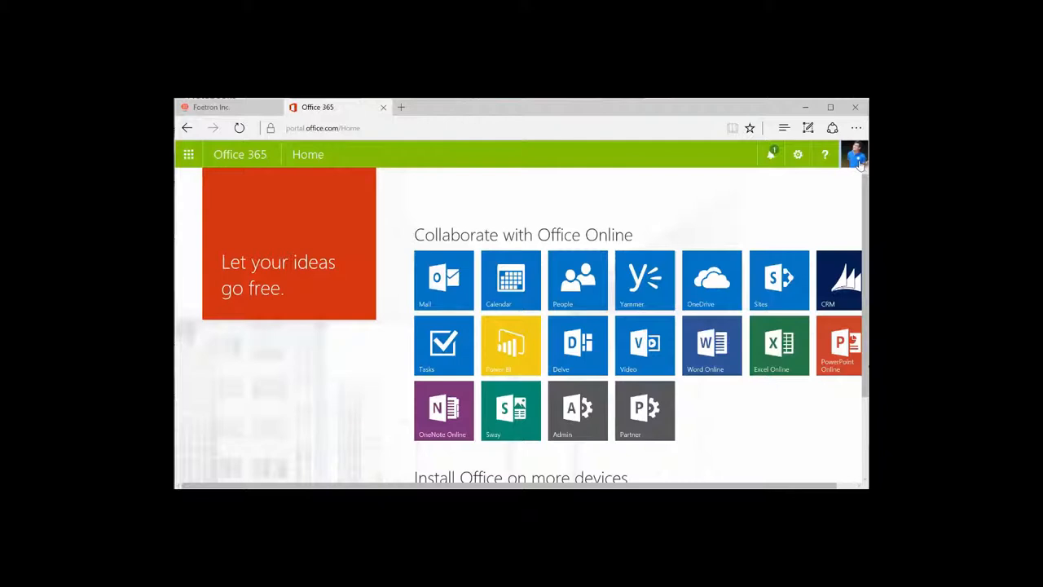
Step: Bring up My account from the profile menu in the top bar
left_click(854, 153)
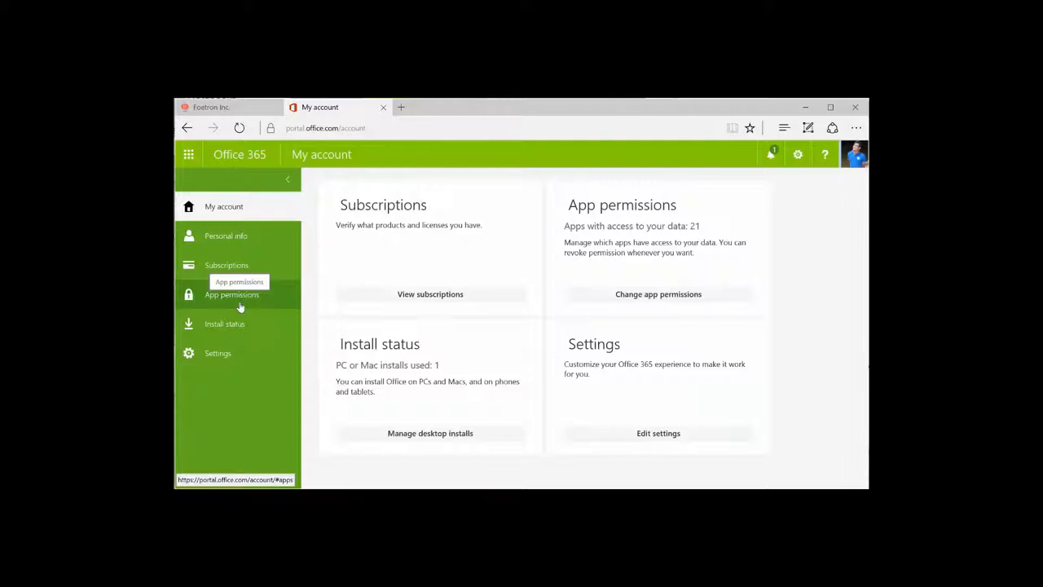
Step: Show the App permissions page and review the list of connected apps
left_click(231, 293)
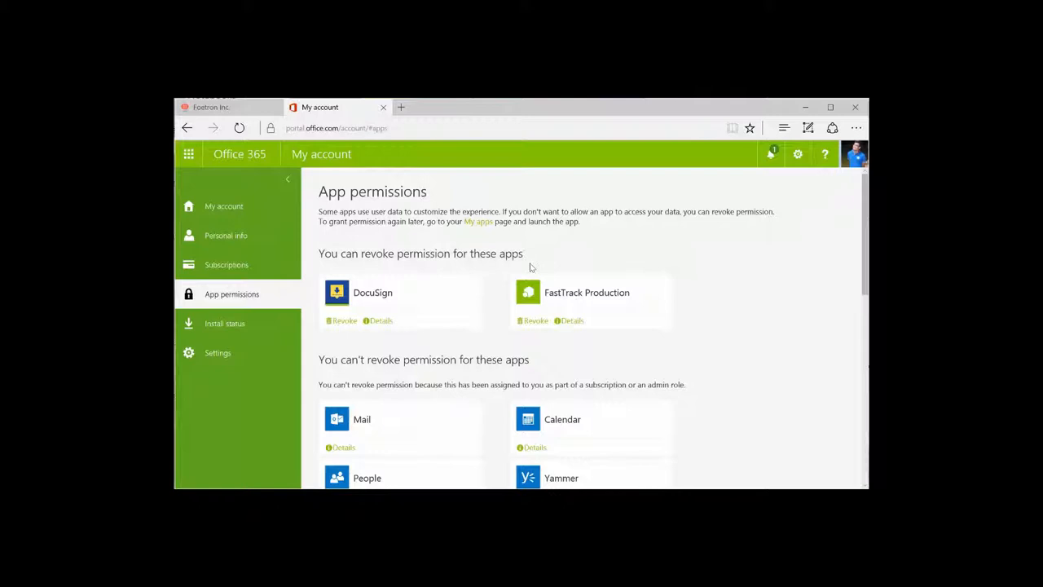
scroll("down", 3)
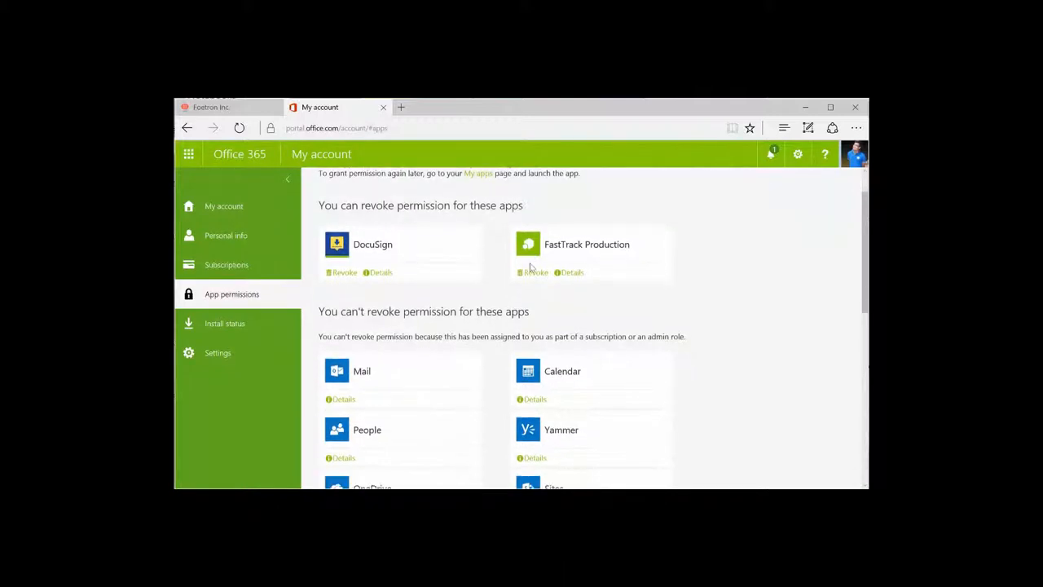
scroll("down", 3)
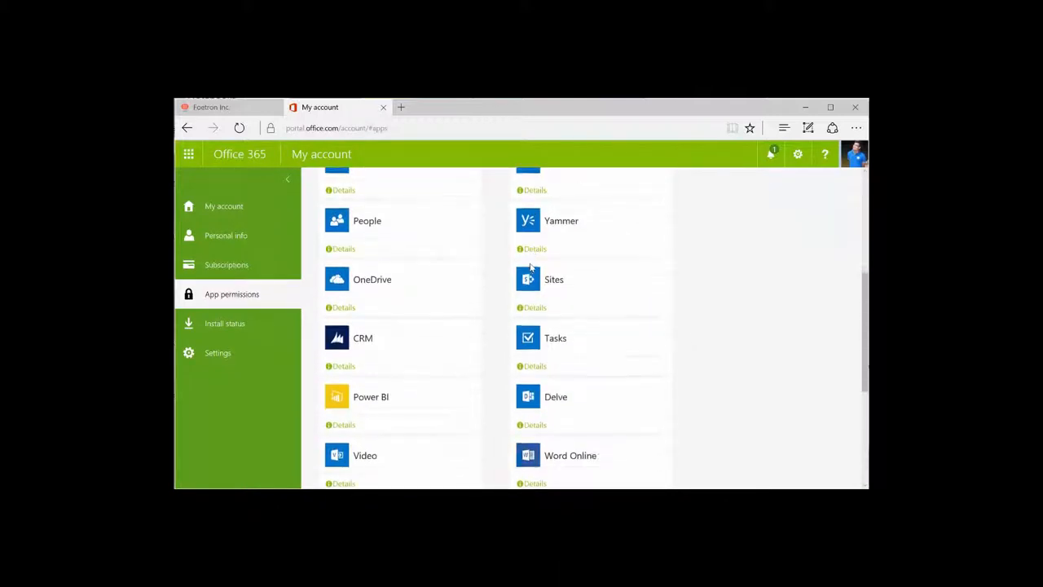
scroll("down", 3)
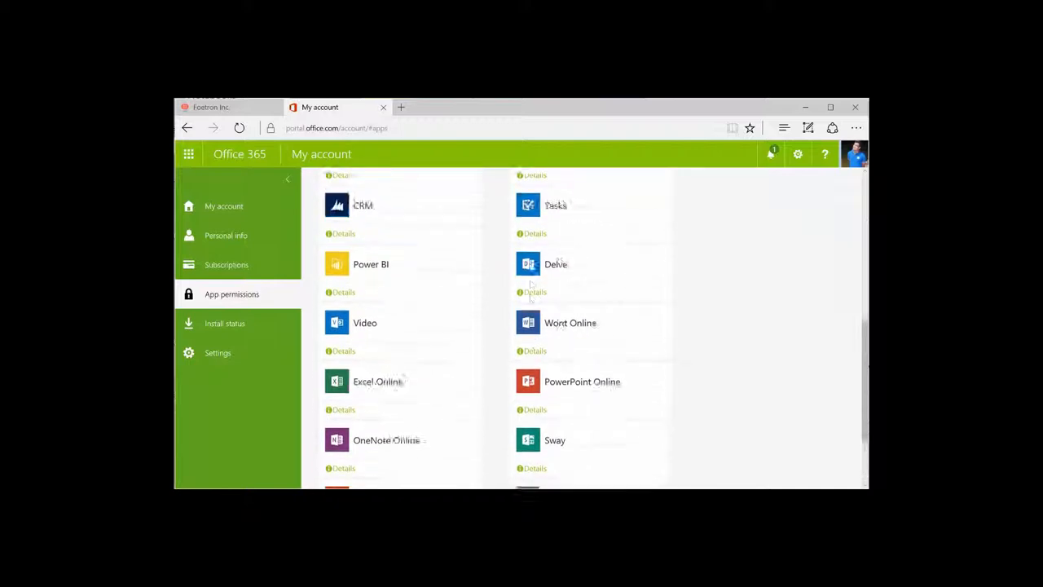
scroll("down", 3)
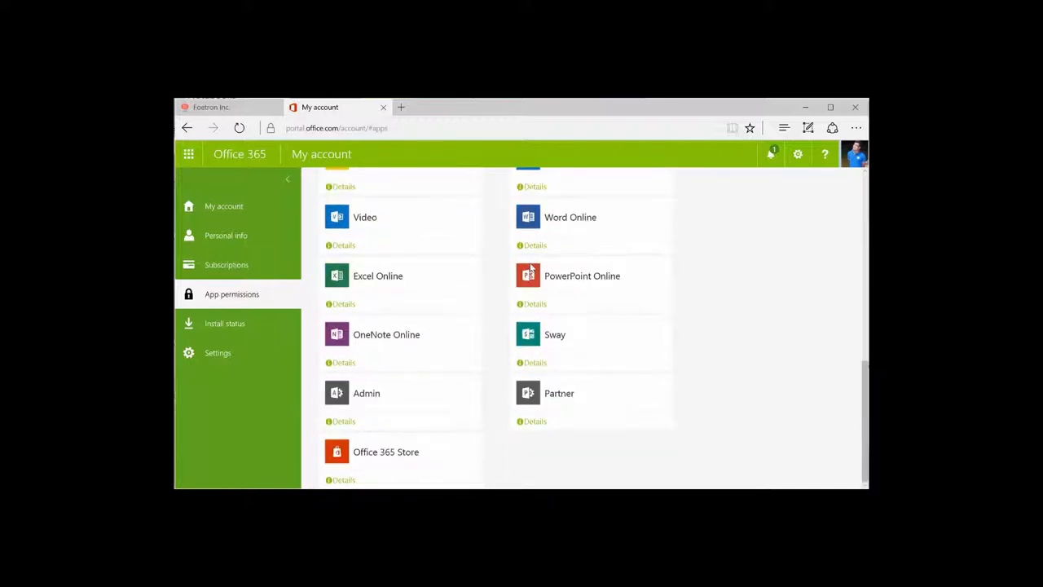
scroll("down", 3)
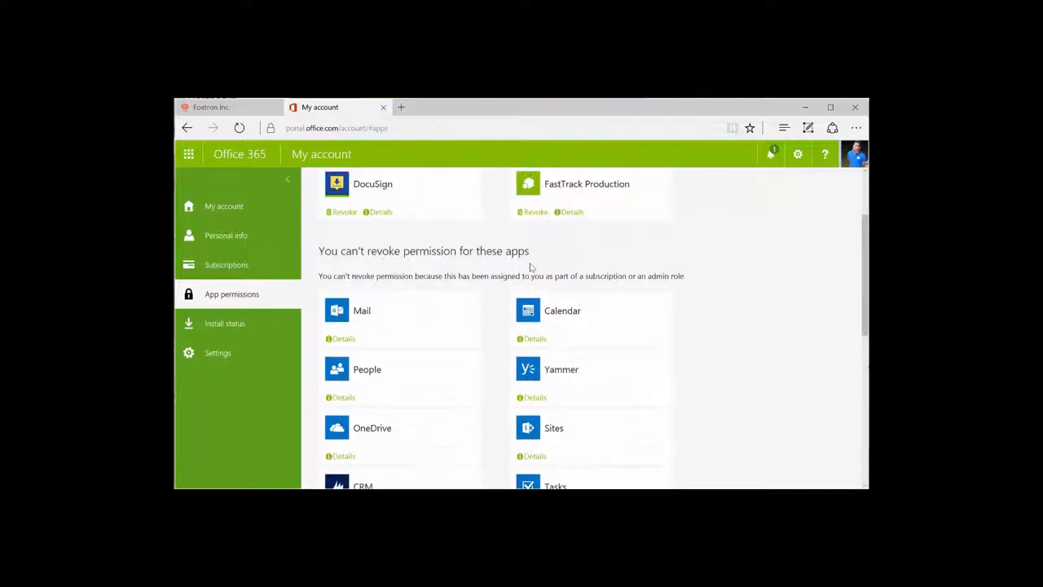
scroll("up", 3)
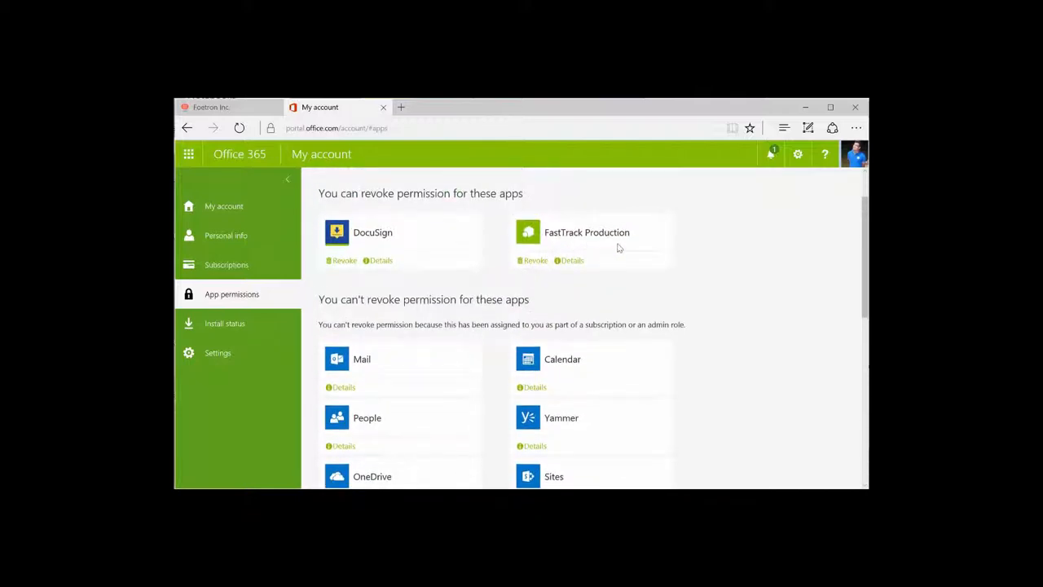
mouse_move(368, 248)
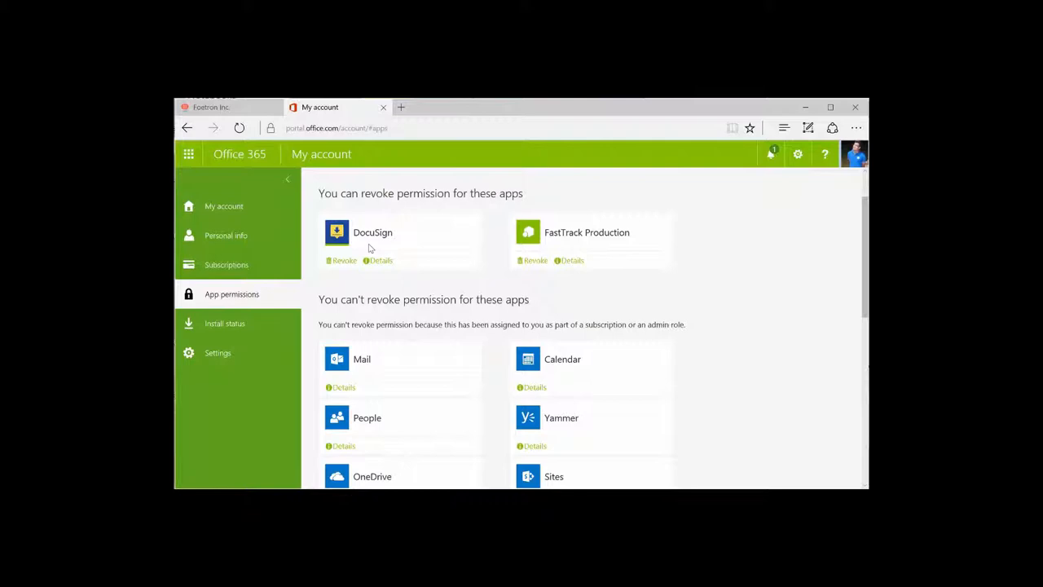
mouse_move(342, 261)
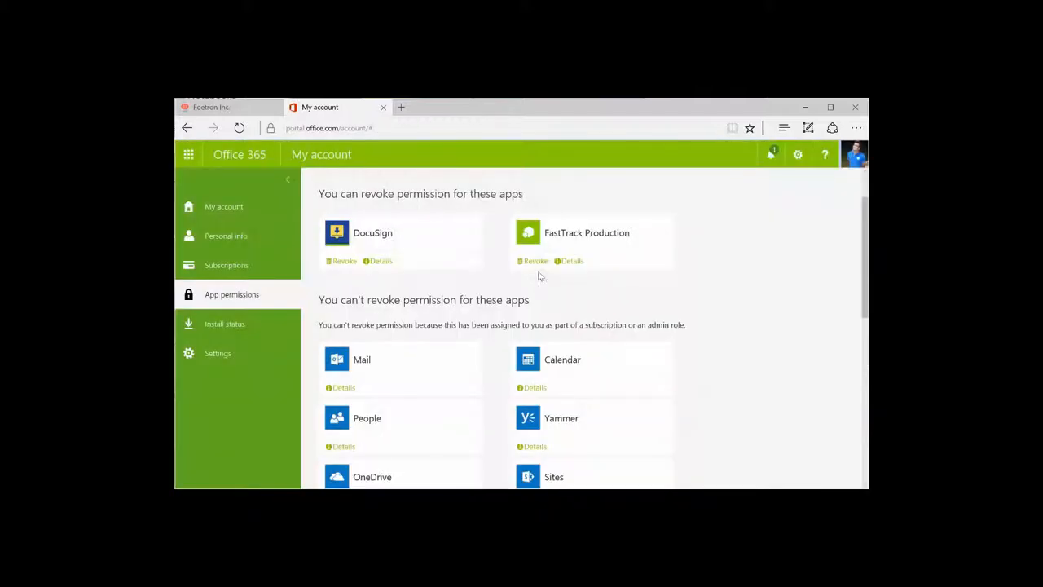
mouse_move(534, 261)
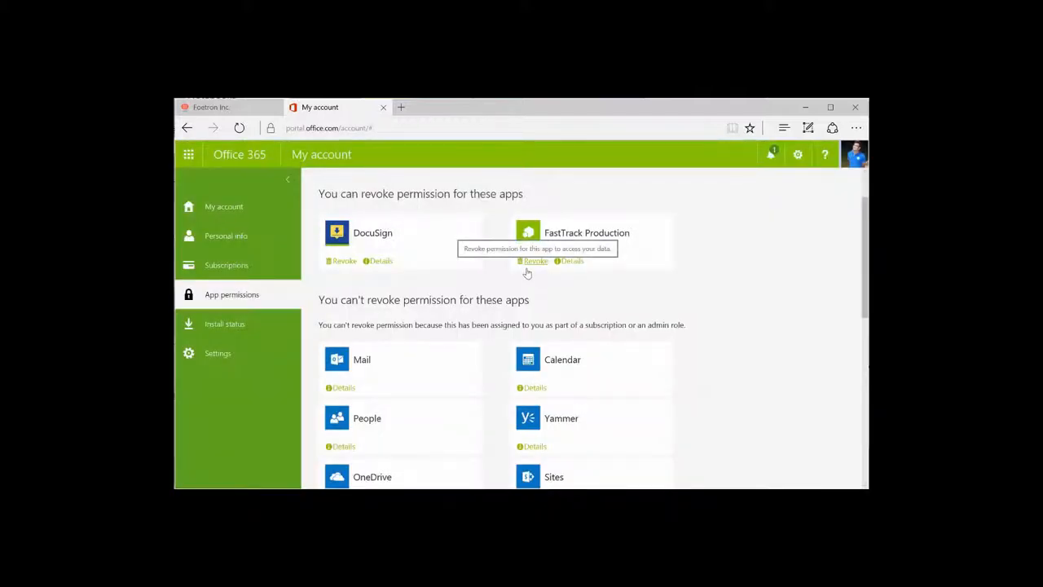
Step: Revoke DocuSign's data access and expand FastTrack Production's details
left_click(345, 261)
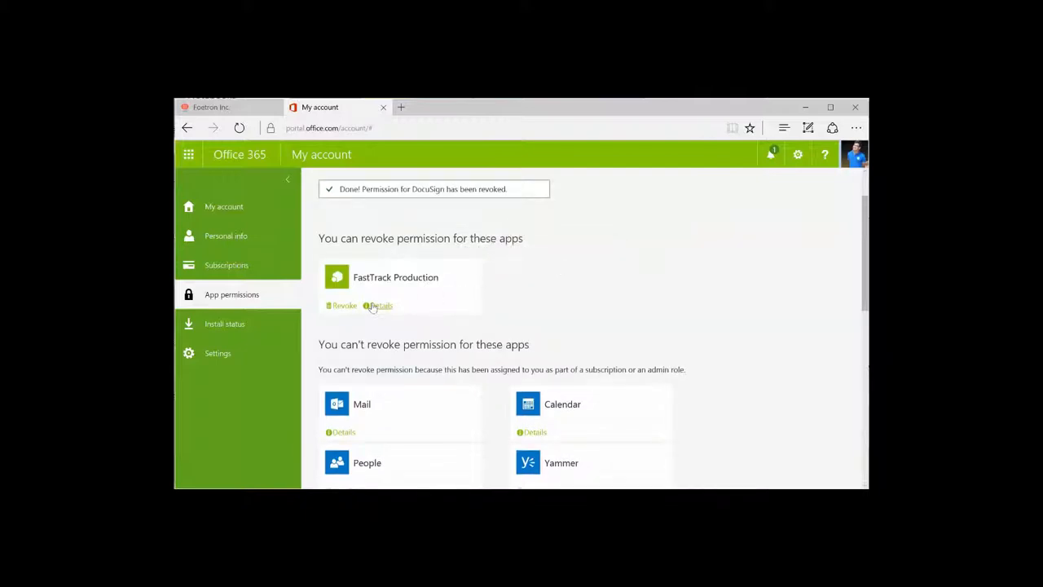
left_click(382, 304)
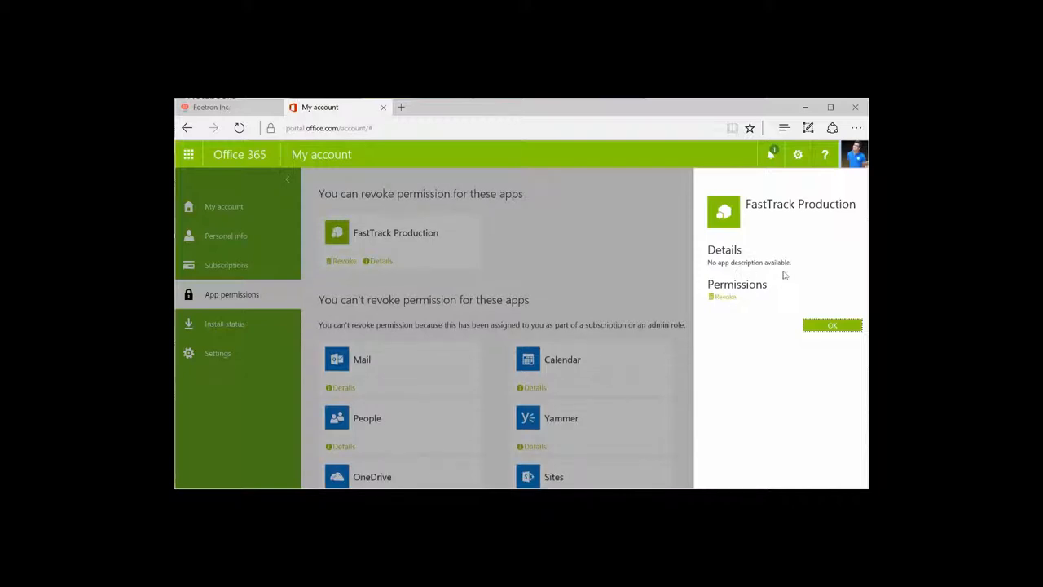
mouse_move(743, 299)
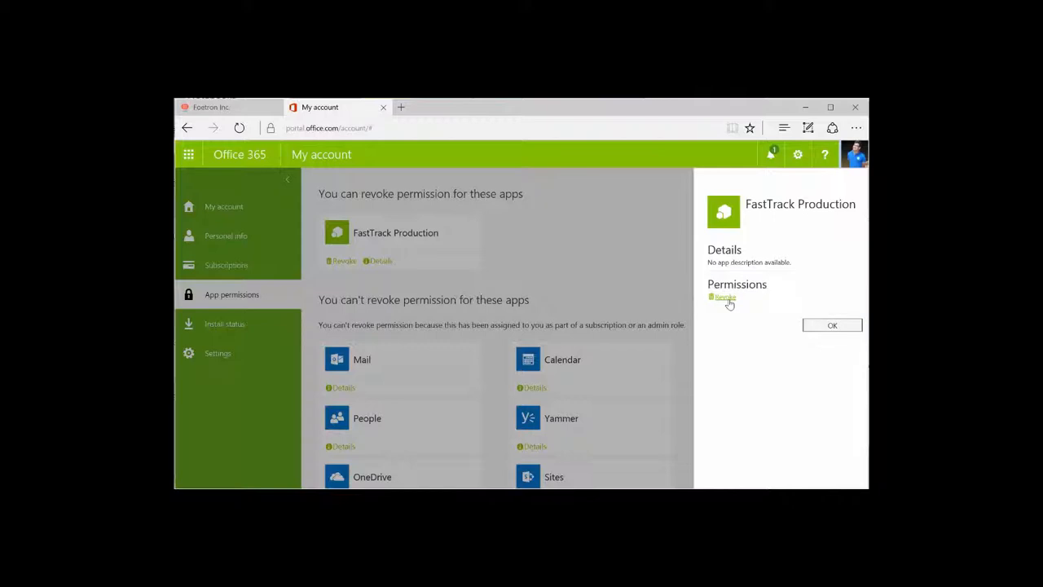
mouse_move(619, 340)
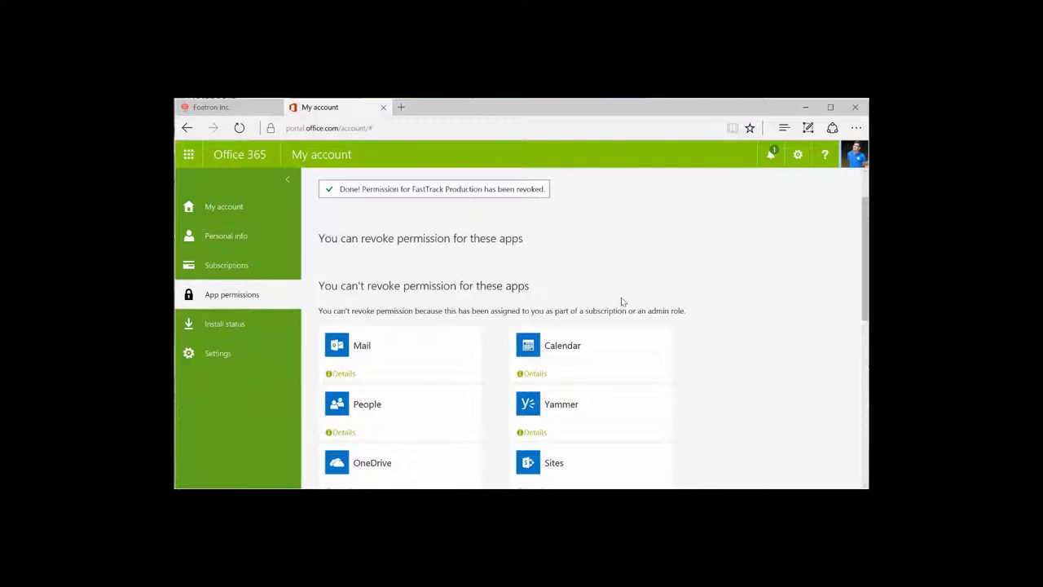
scroll("down", 3)
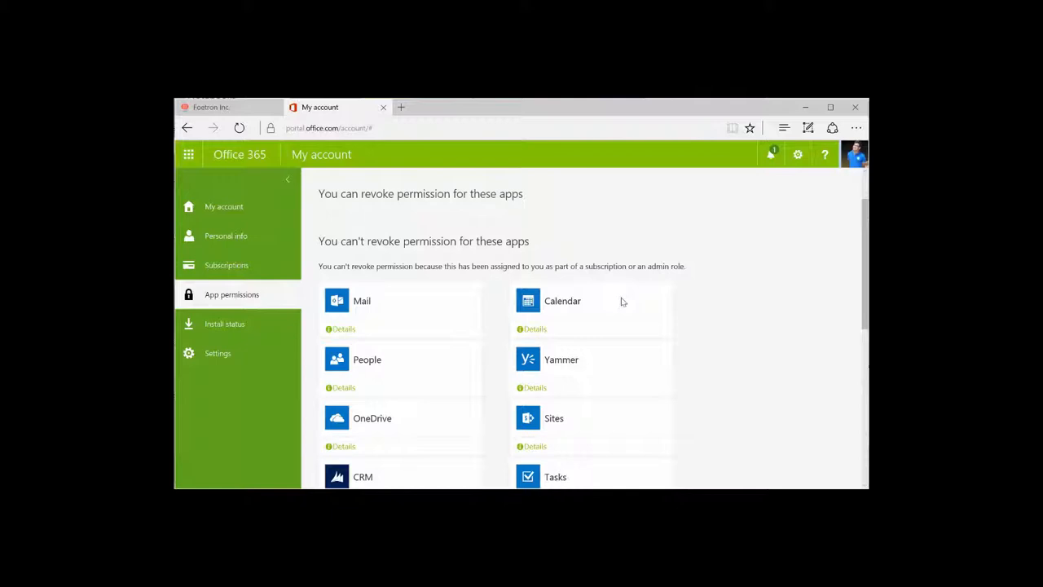